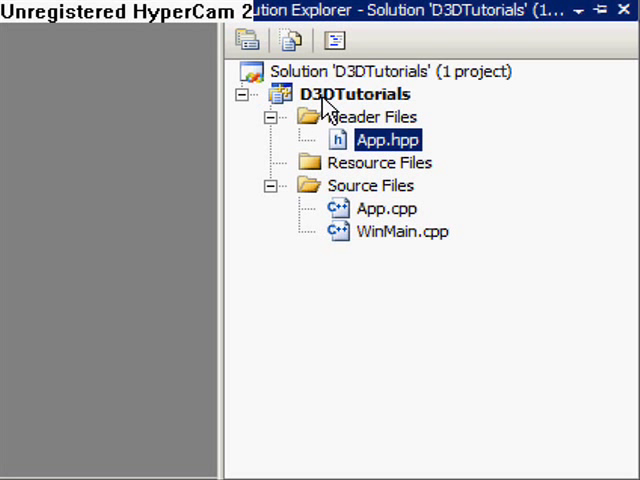
pyautogui.rightClick(370, 116)
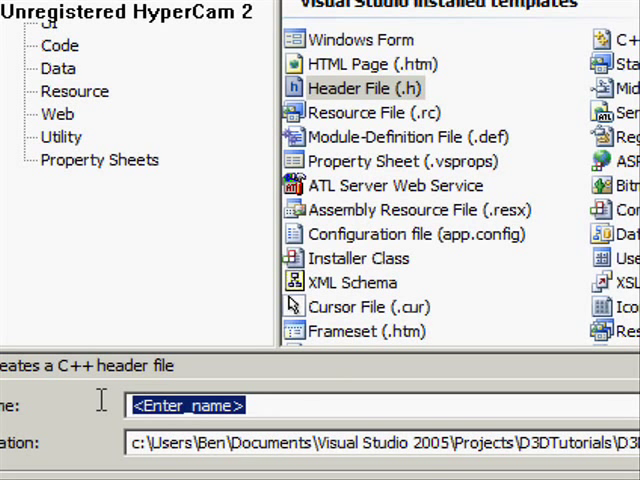
pyautogui.write('Clock.')
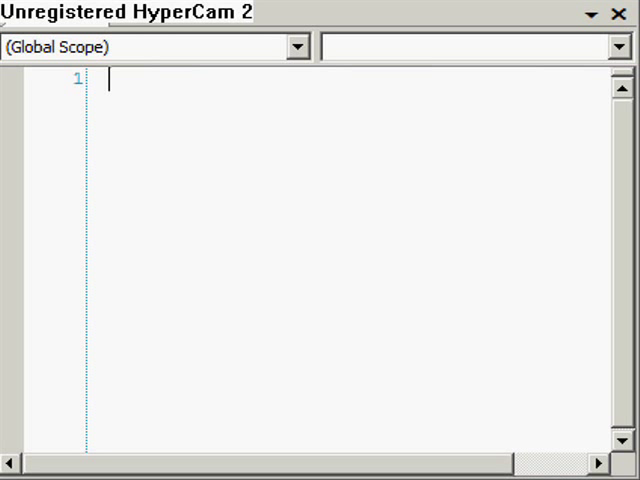
pyautogui.moveTo(420, 156)
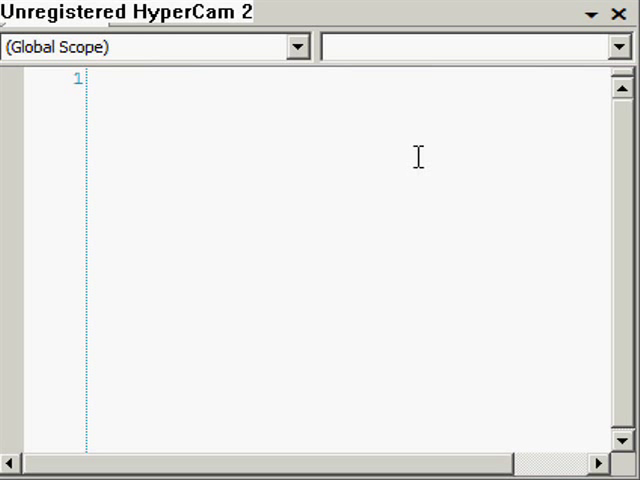
pyautogui.write('//Clock.hpp')
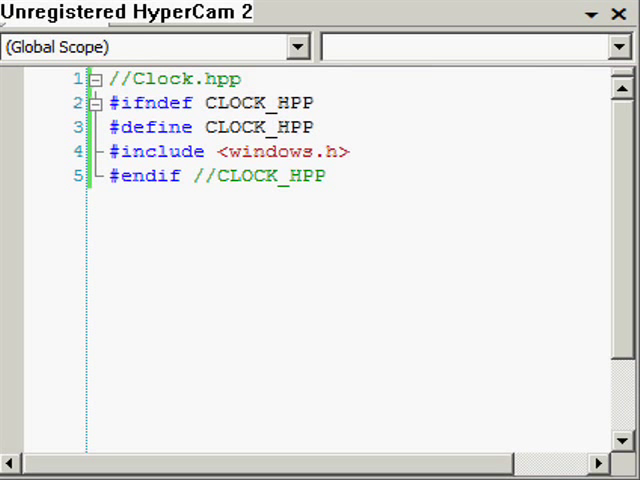
pyautogui.press('enter')
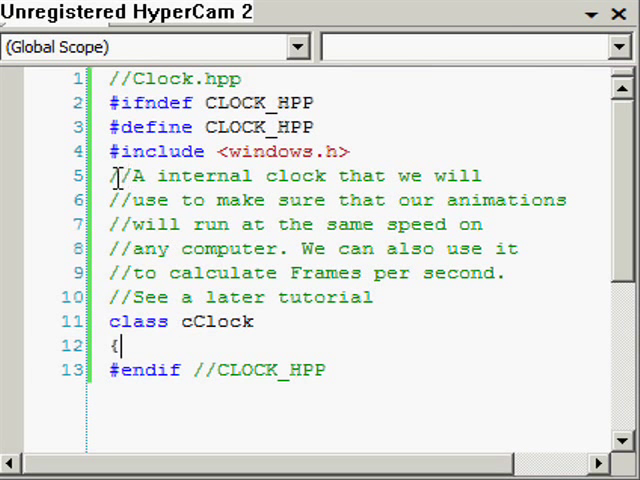
pyautogui.press('Enter')
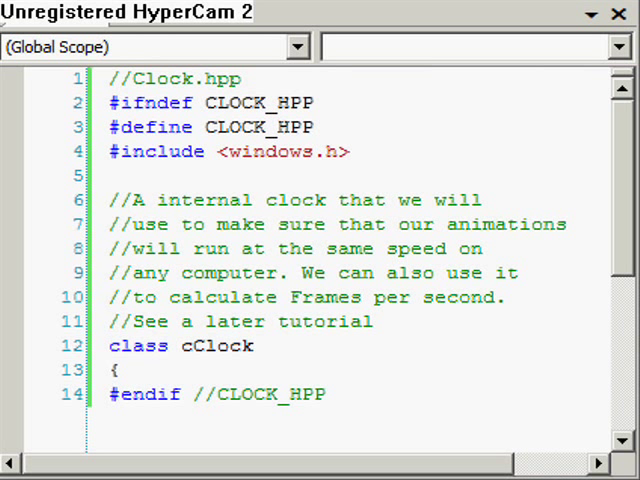
pyautogui.click(108, 200)
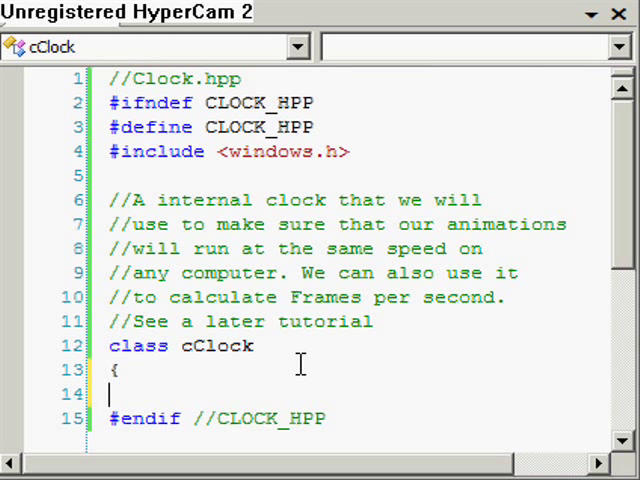
pyautogui.write('private:')
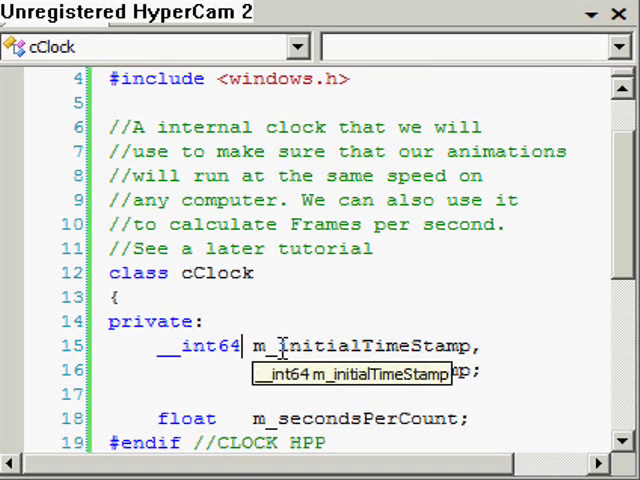
pyautogui.write('m_currentTimeStamp;')
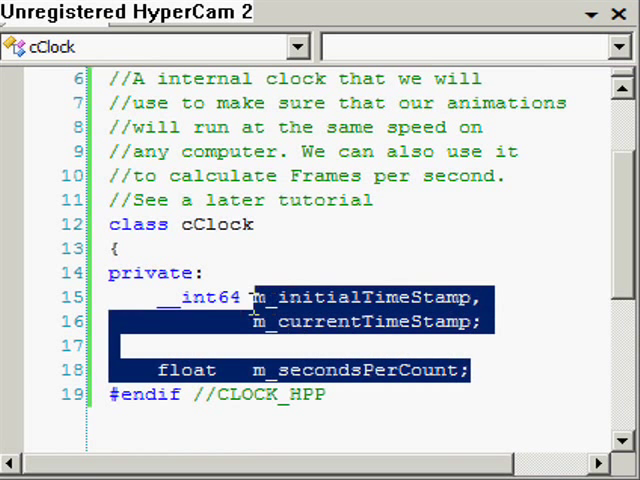
pyautogui.click(160, 296)
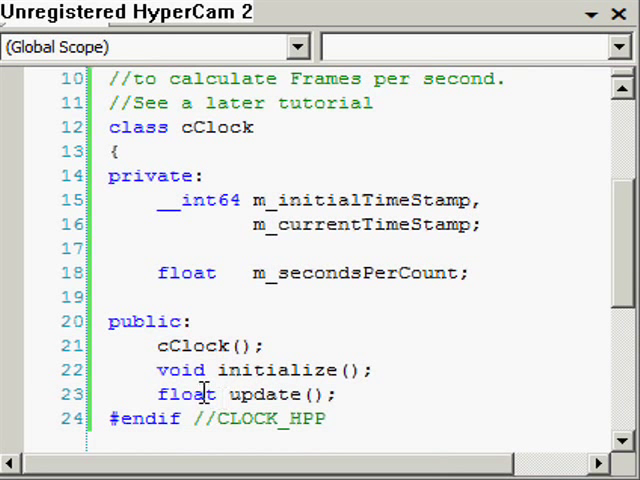
pyautogui.moveTo(570, 356)
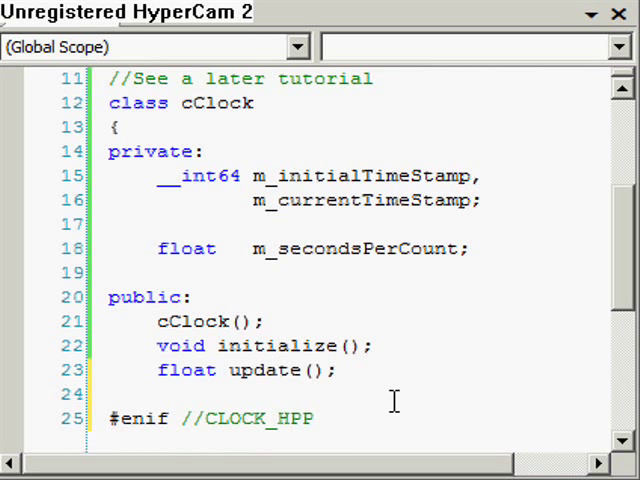
pyautogui.scroll(-3)
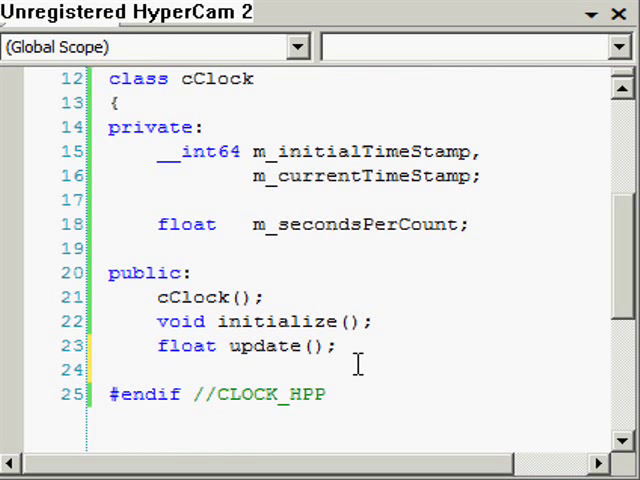
pyautogui.write('};')
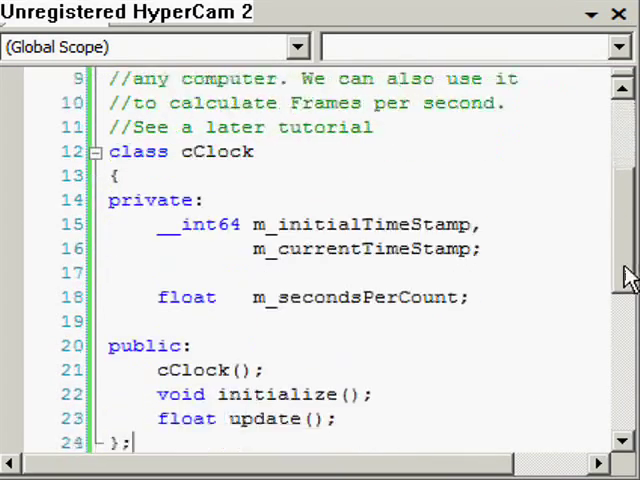
pyautogui.scroll(-3)
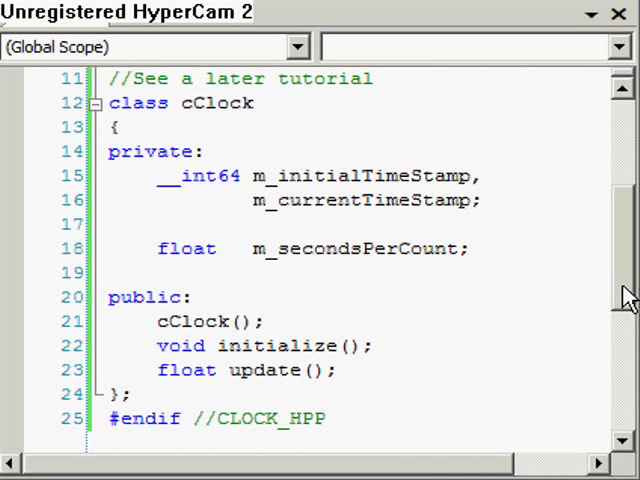